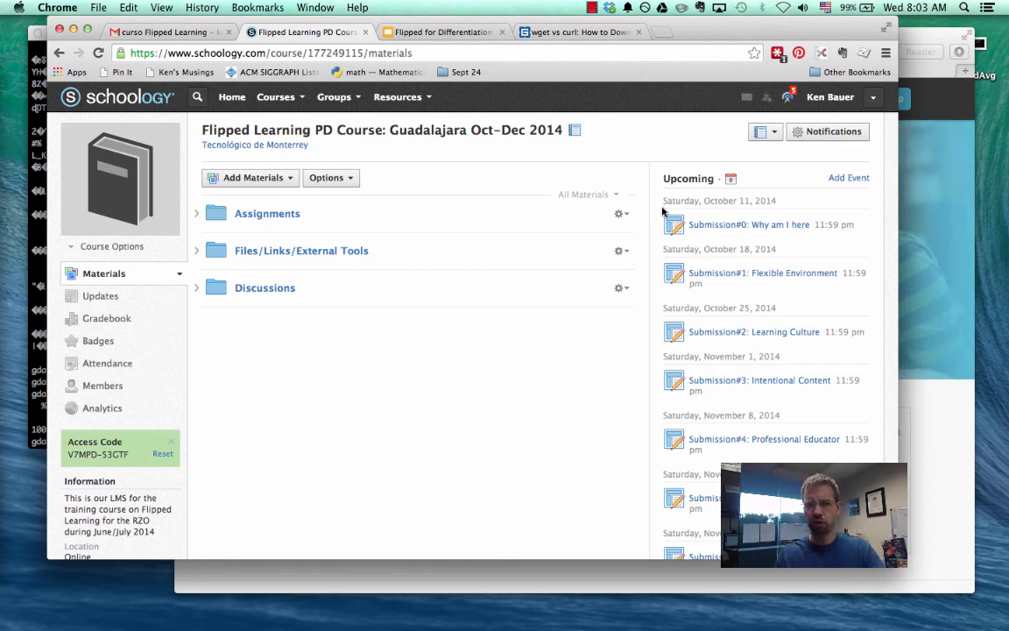
mouse_move(545, 357)
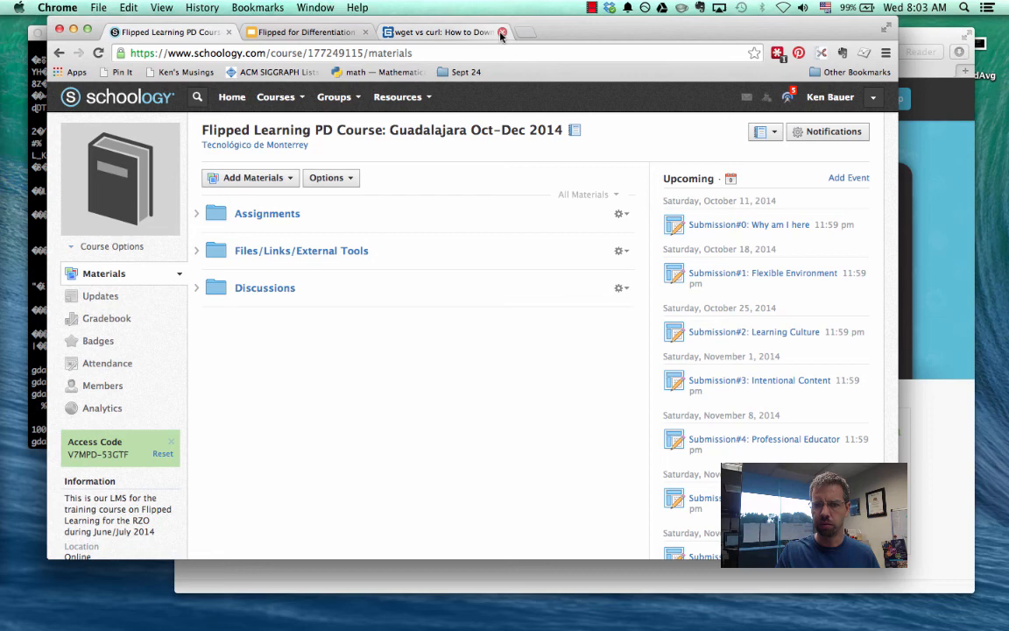
- Close the 'wget vs curl' article tab, leaving the Schoology course Materials page open
left_click(501, 32)
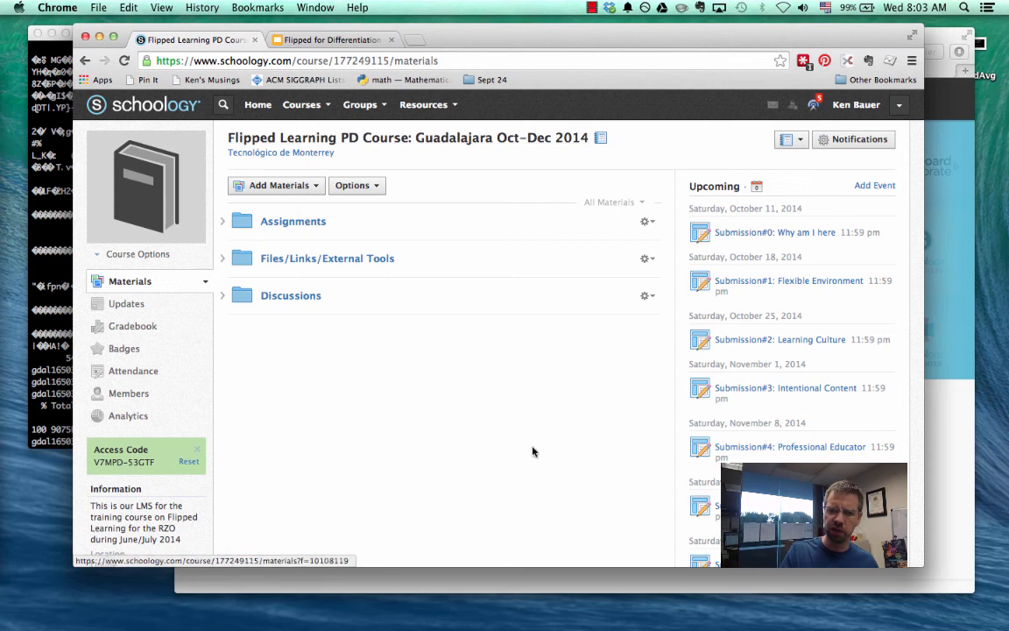
mouse_move(456, 419)
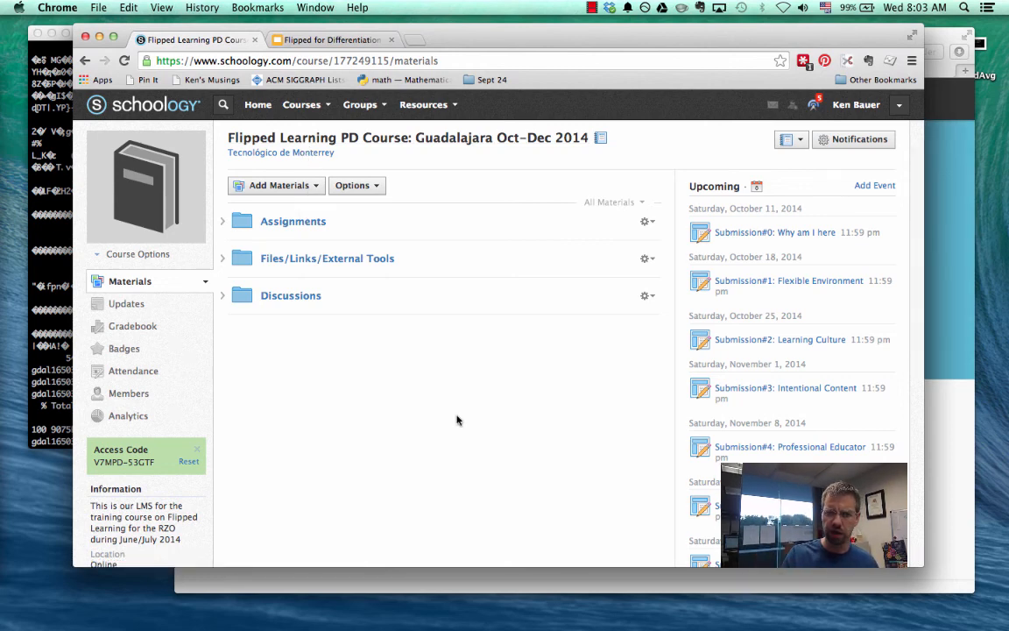
mouse_move(578, 392)
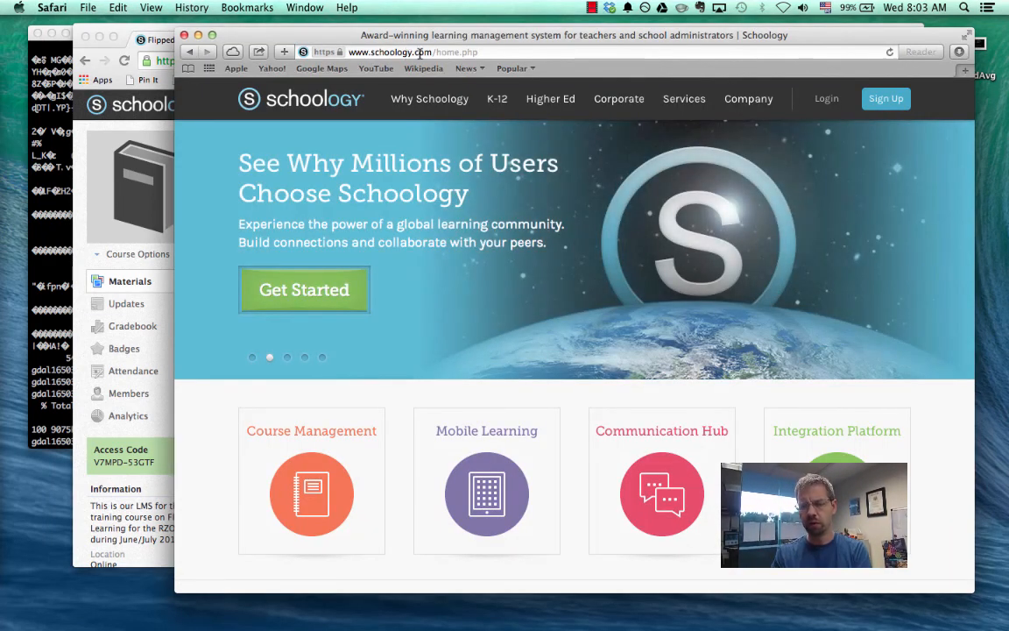
mouse_move(633, 293)
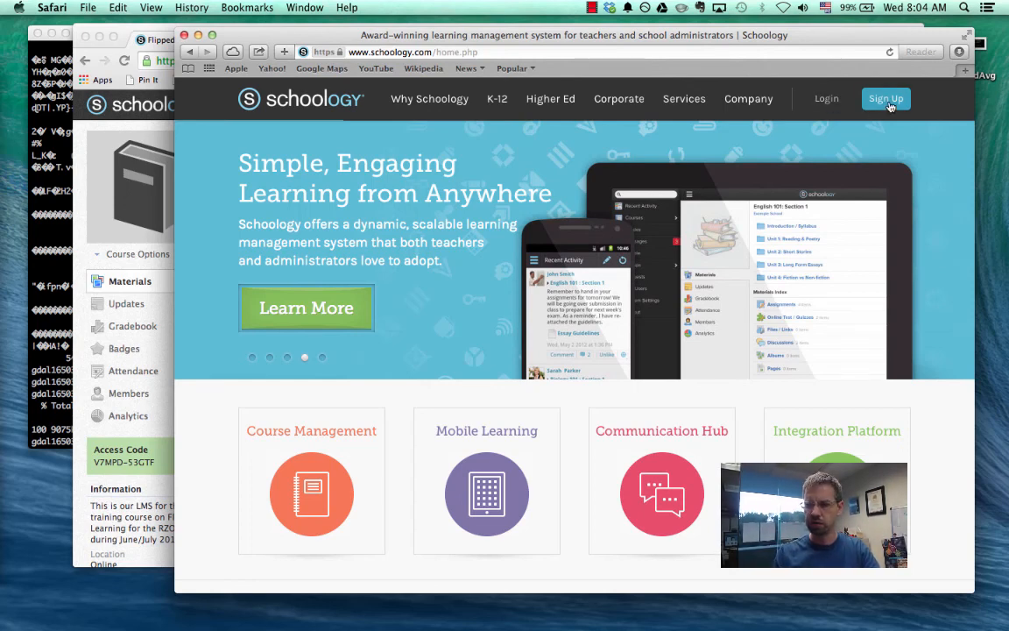
- Open the Sign Up form on the schoology.com homepage in Safari
left_click(885, 98)
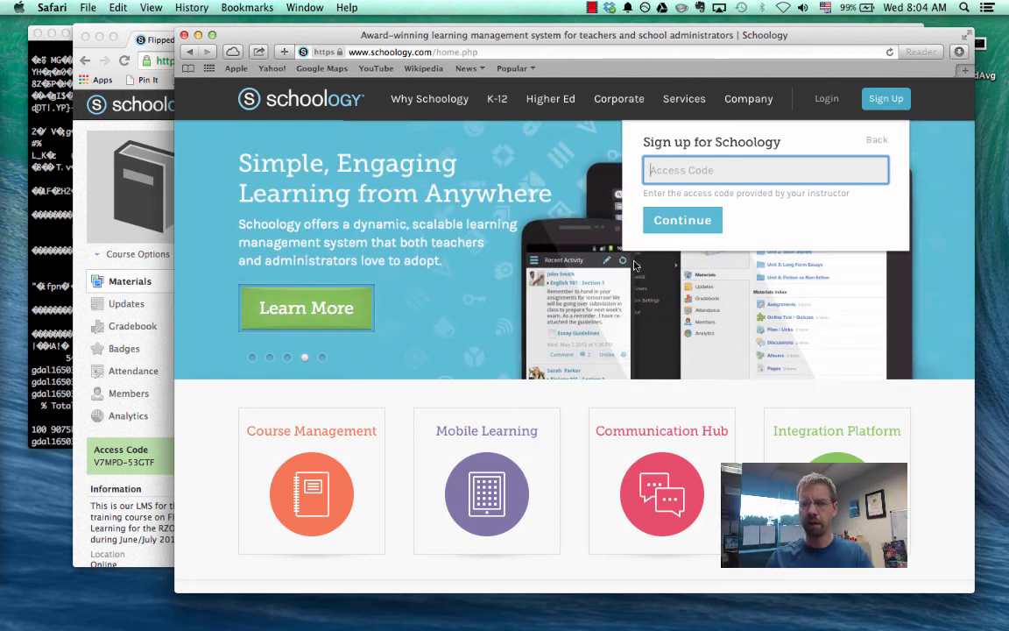
mouse_move(463, 140)
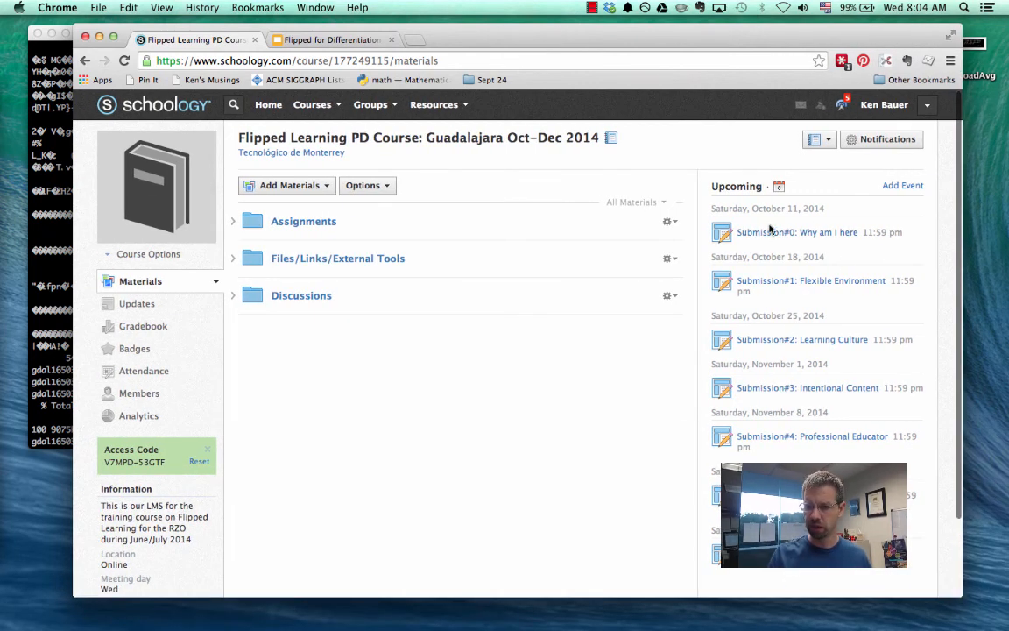
mouse_move(790, 249)
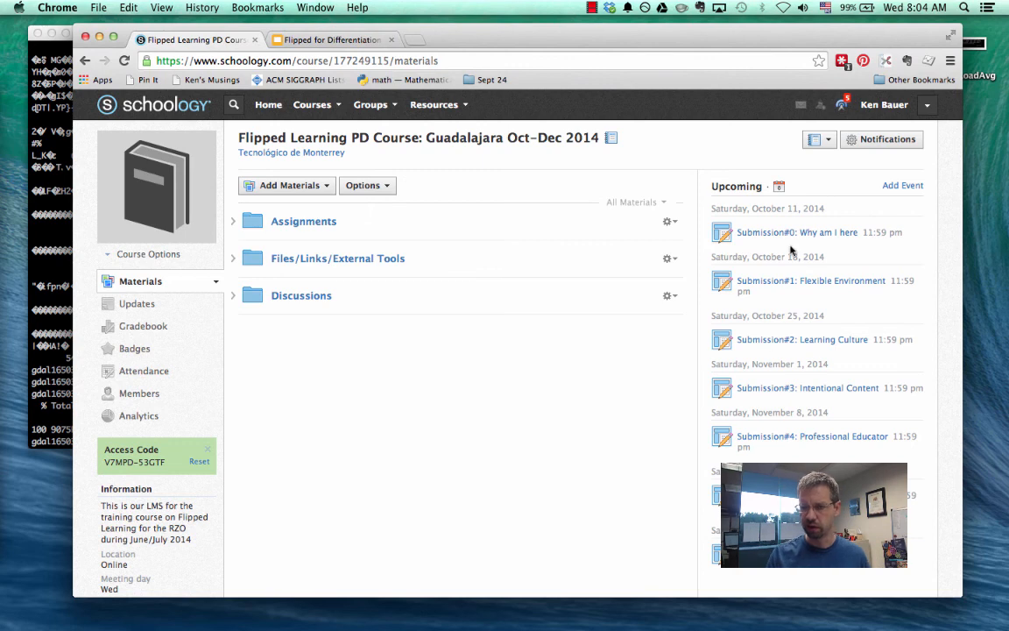
mouse_move(811, 280)
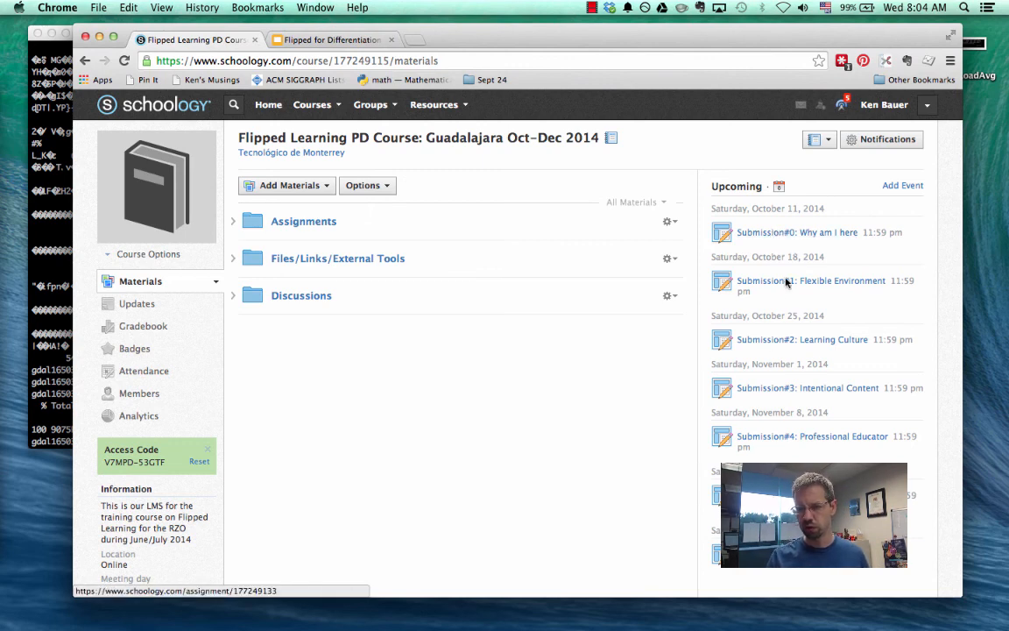
scroll("down", 3)
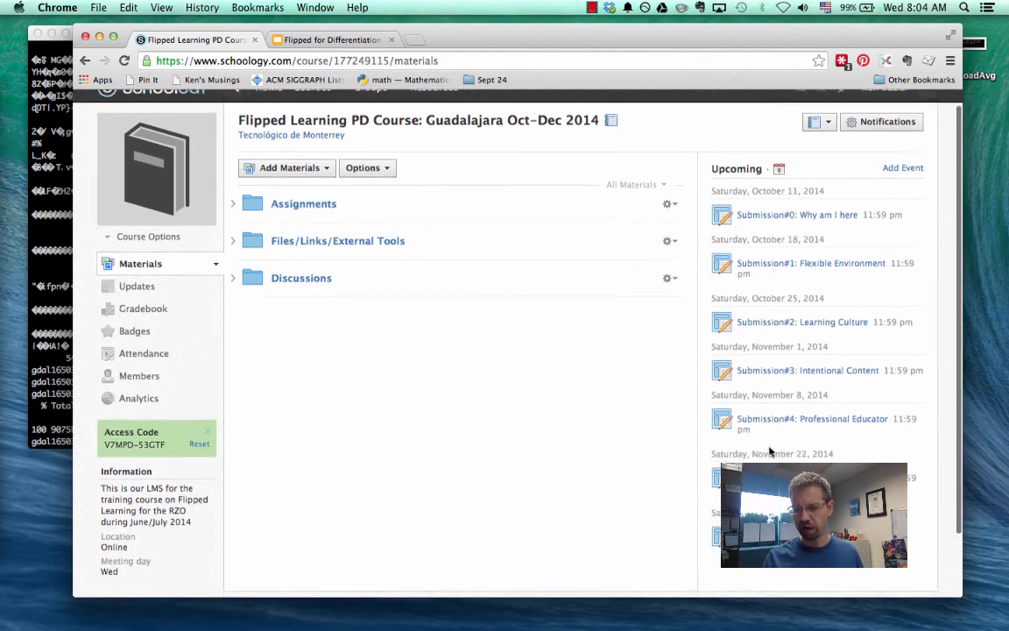
scroll("up", 3)
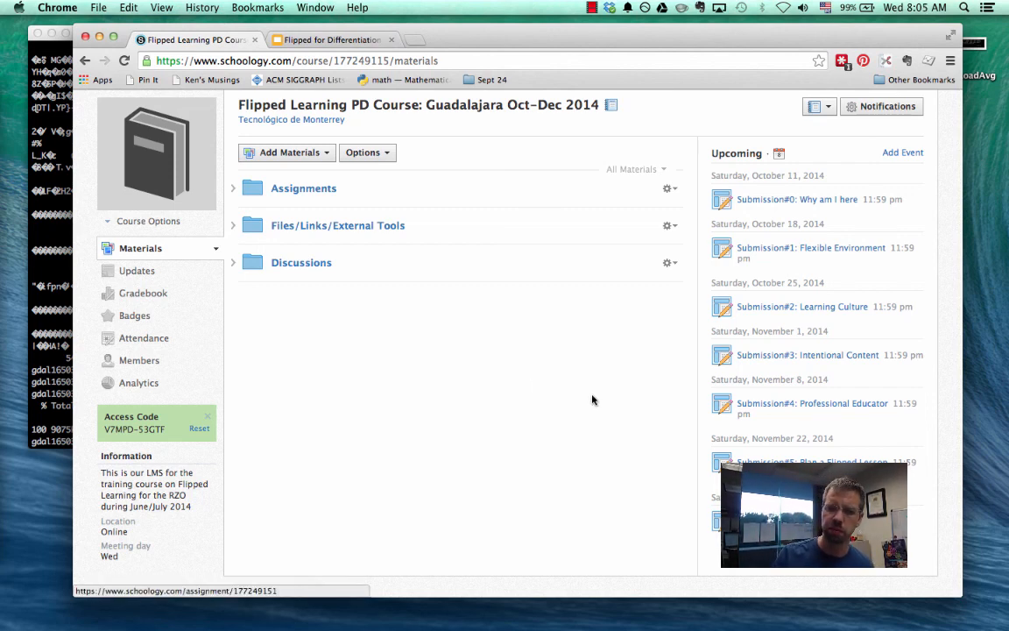
mouse_move(298, 304)
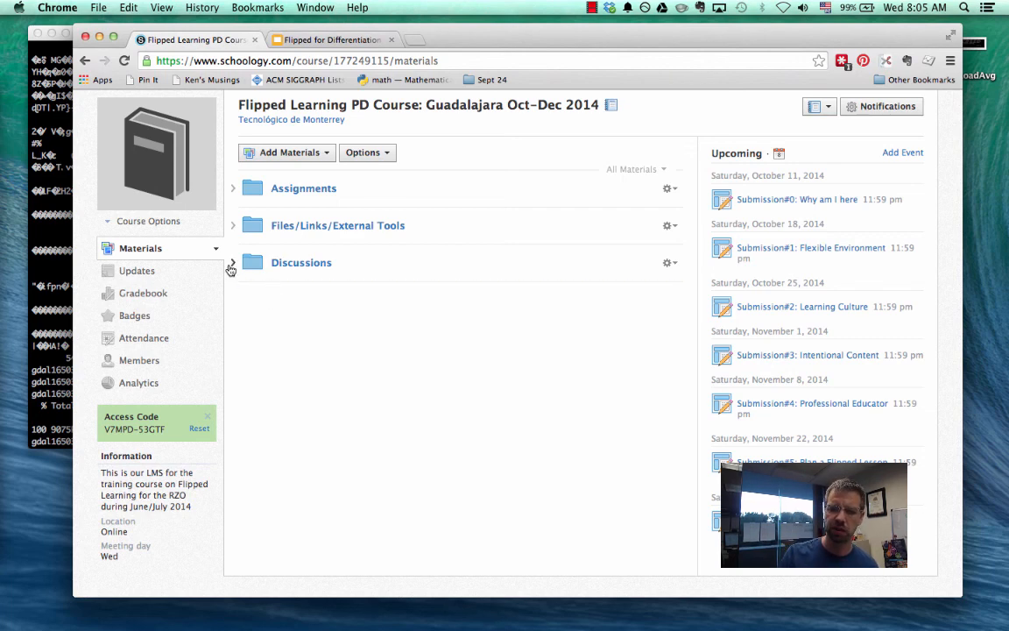
- Expand the Discussions and Assignments folders on the Flipped Learning PD Course Materials page
left_click(232, 262)
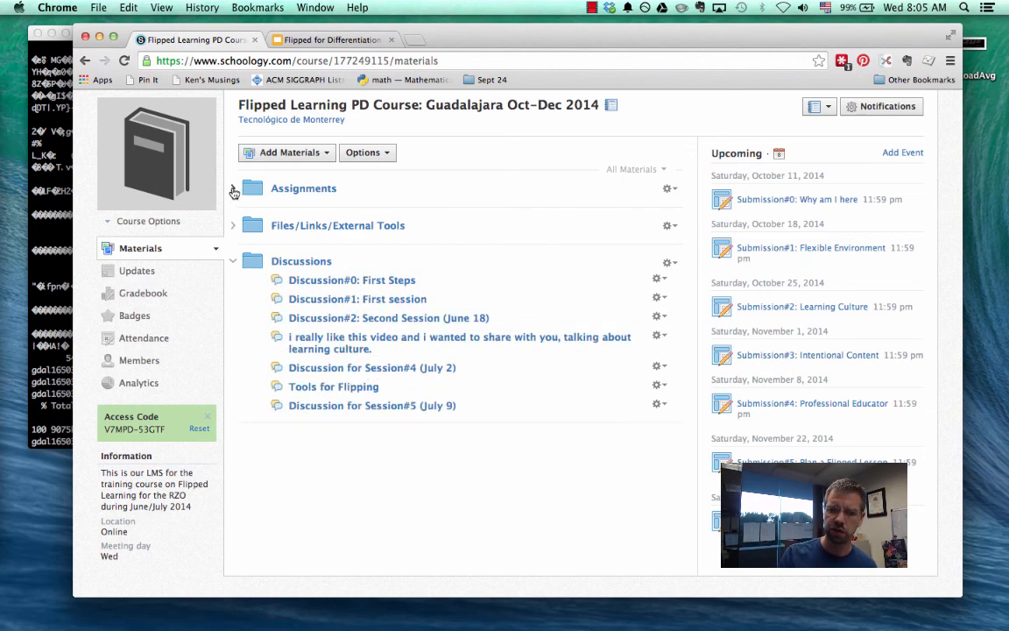
left_click(233, 188)
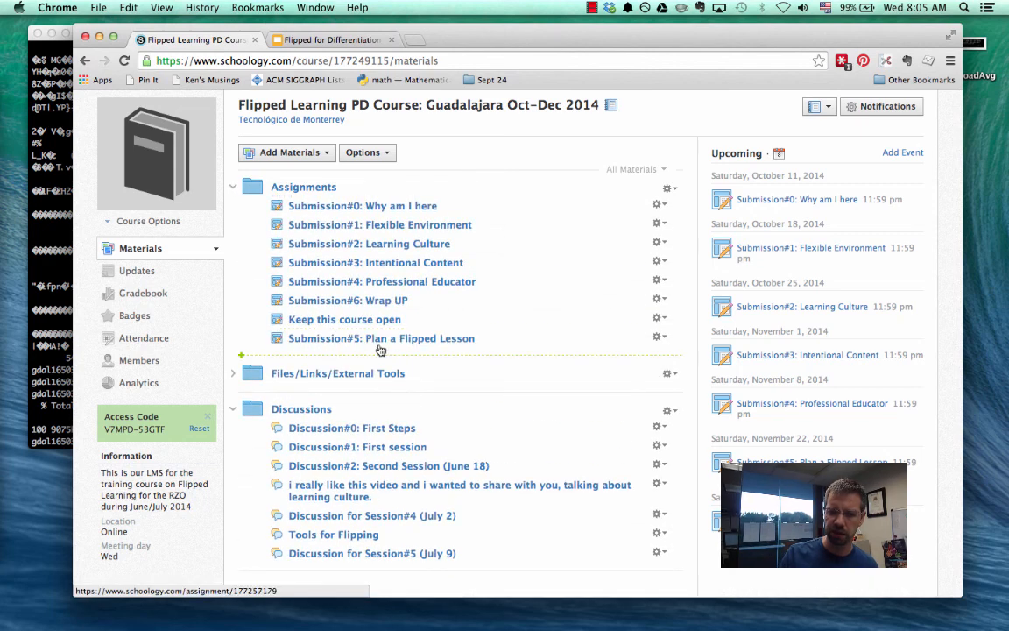
mouse_move(471, 457)
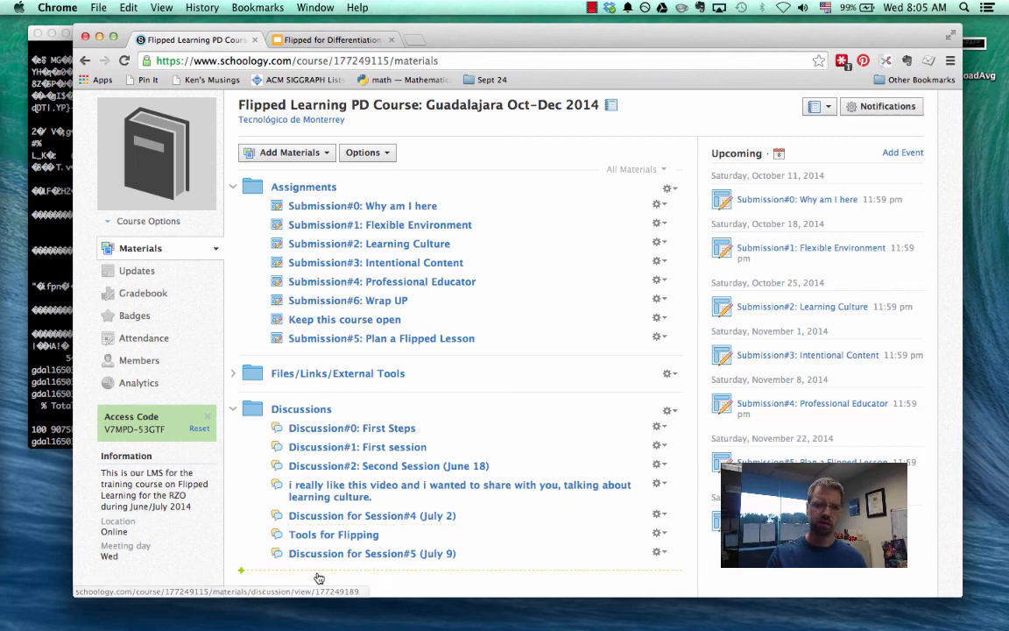
mouse_move(352, 427)
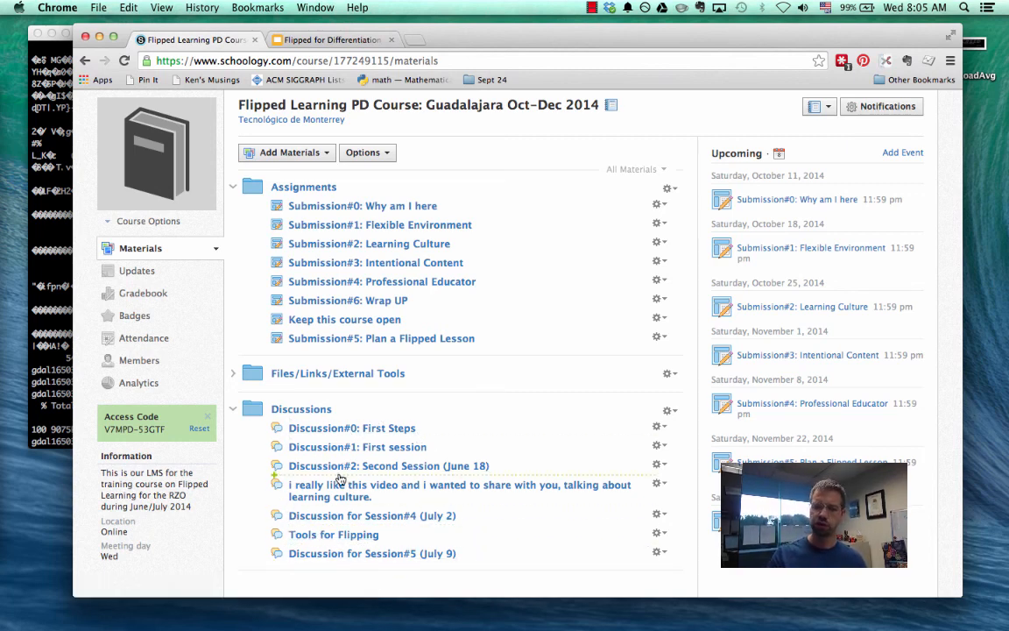
mouse_move(351, 427)
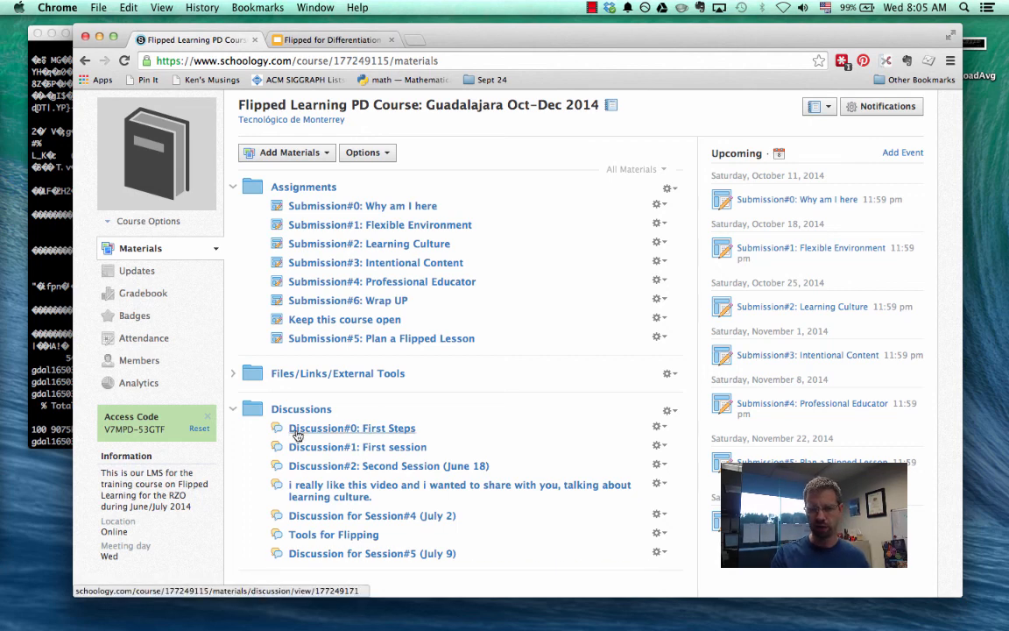
mouse_move(340, 435)
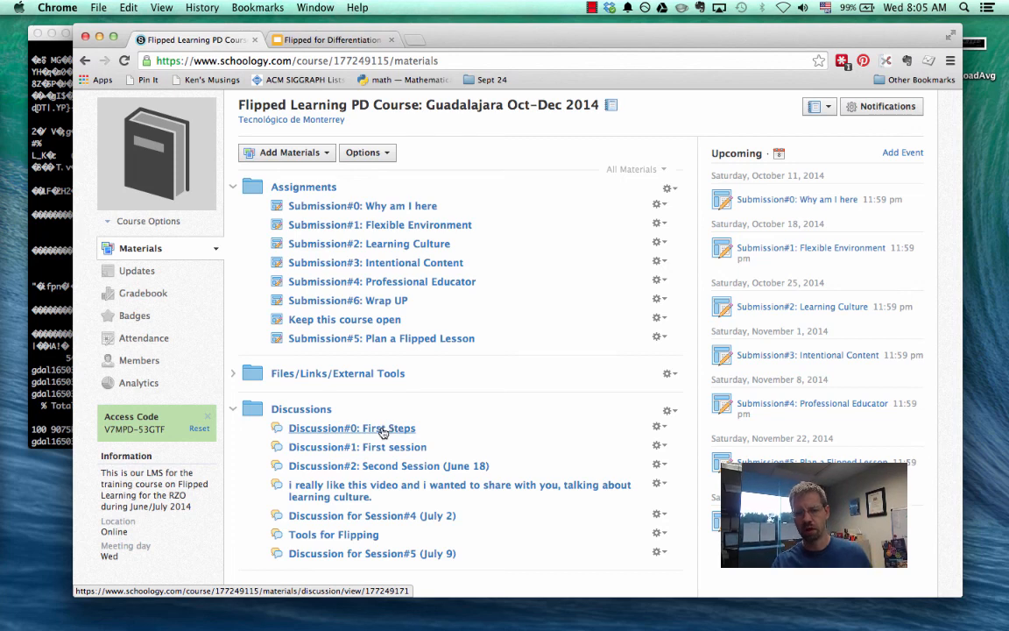
mouse_move(357, 446)
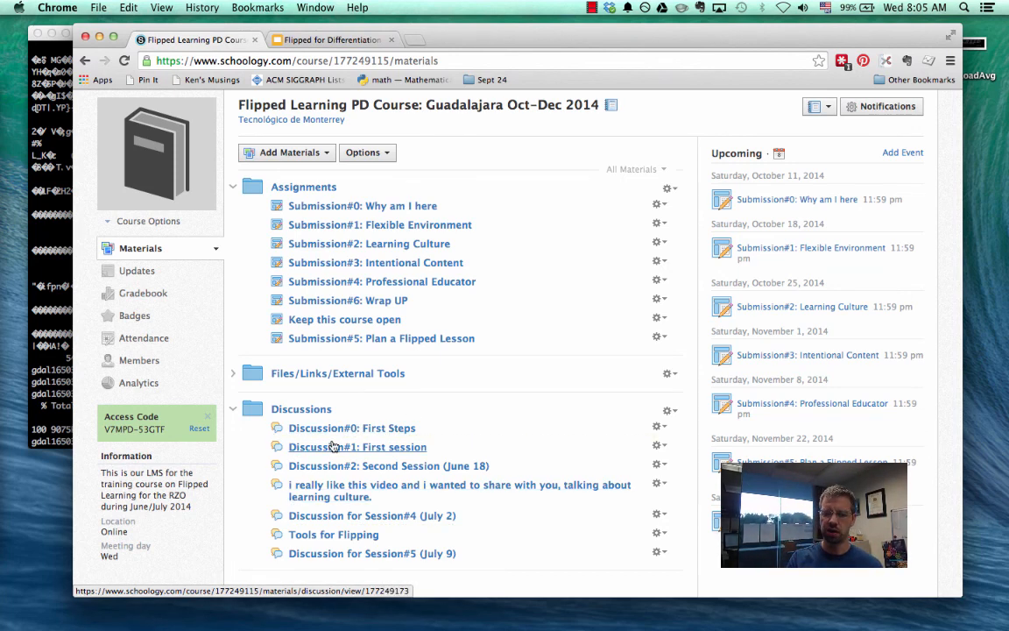
mouse_move(393, 229)
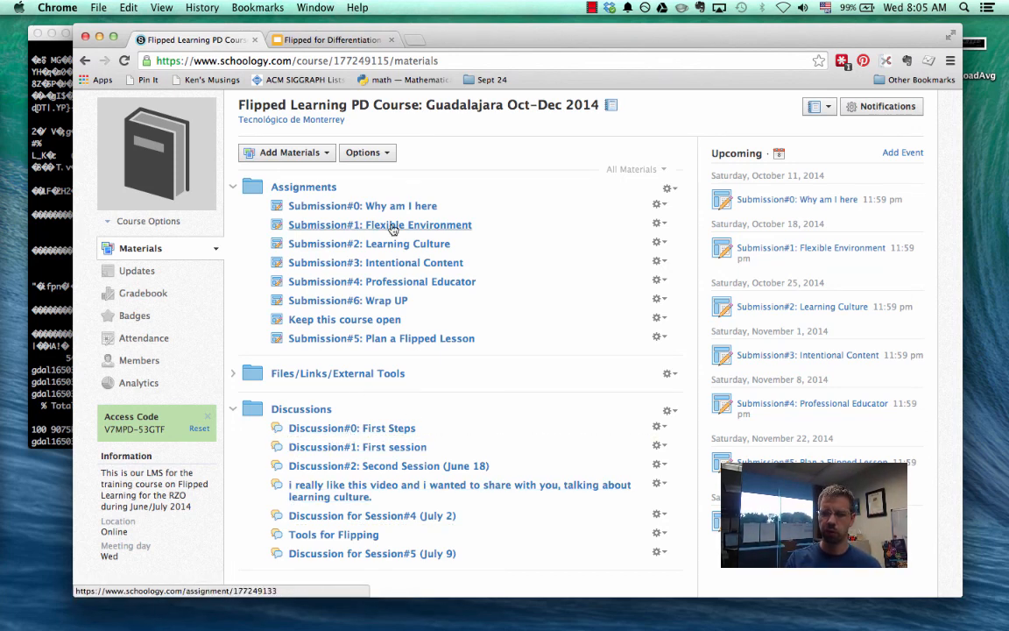
mouse_move(362, 205)
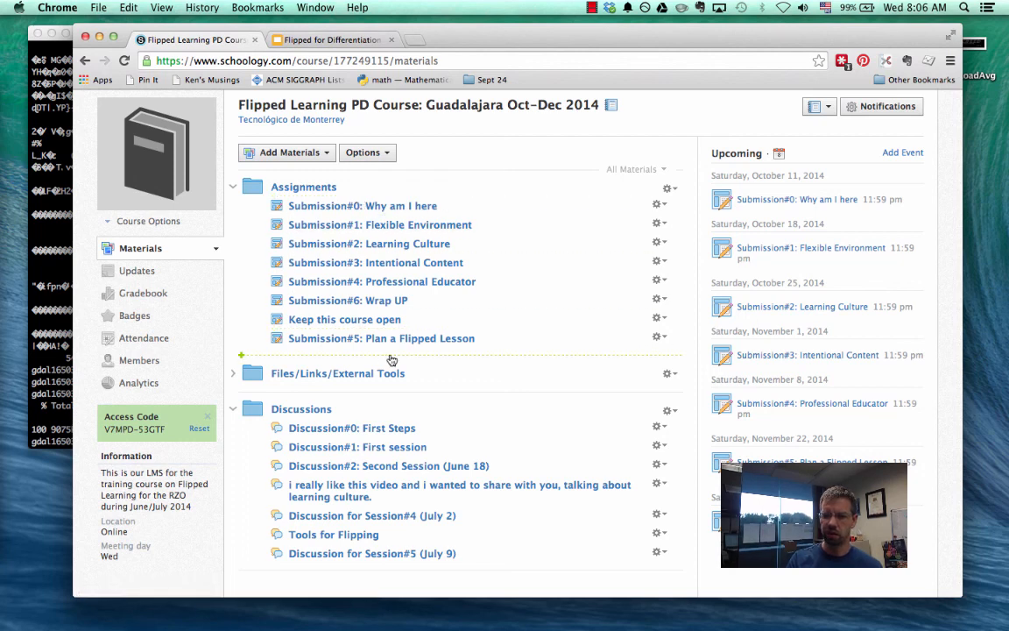
- Delete the 'Keep this course open' assignment, then re-expand Assignments showing seven submissions
left_click(656, 318)
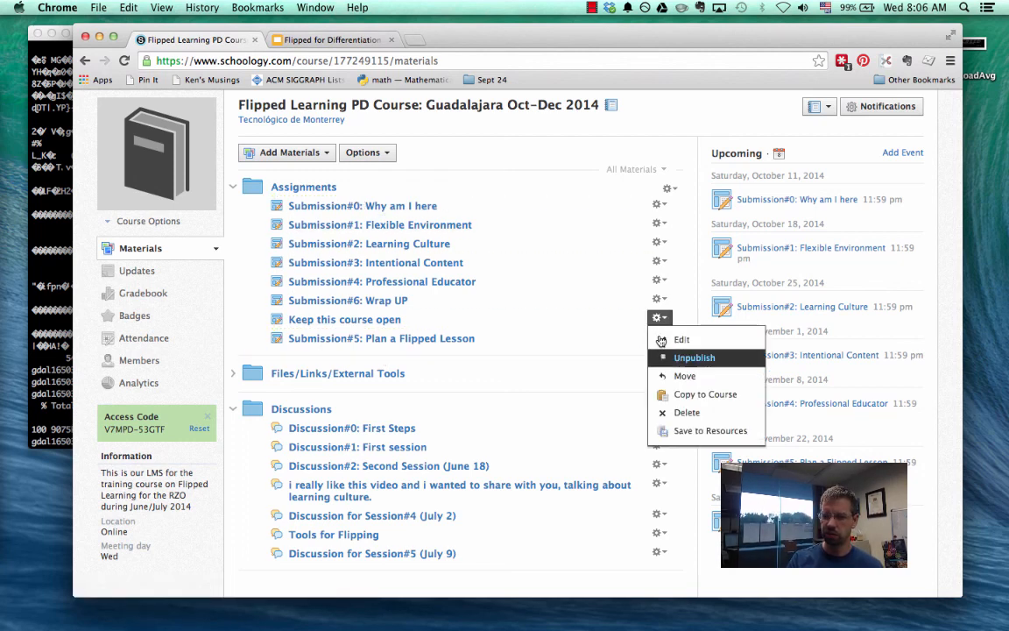
left_click(686, 412)
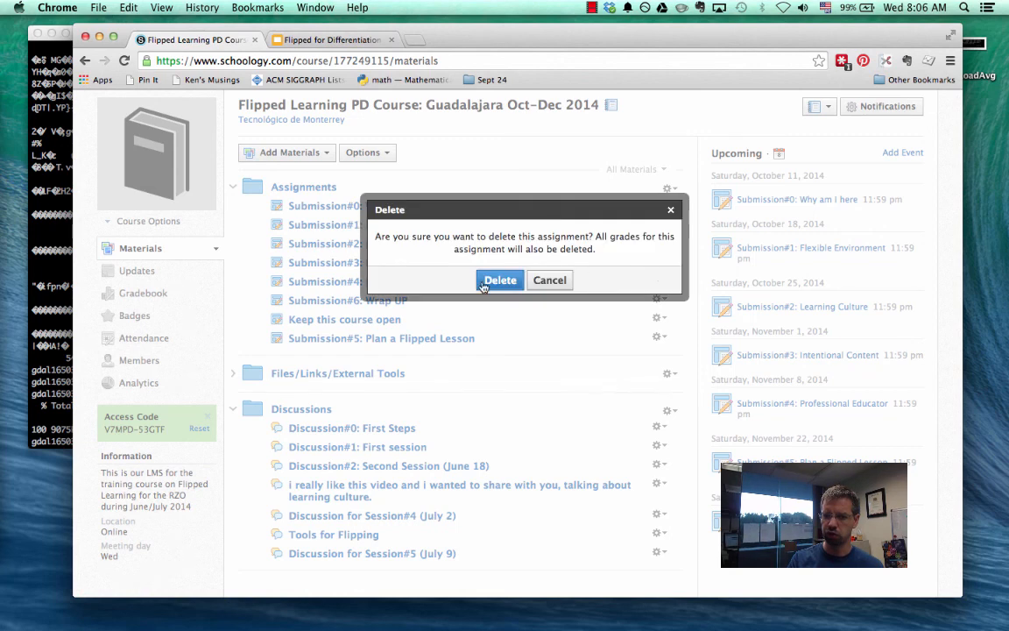
left_click(500, 279)
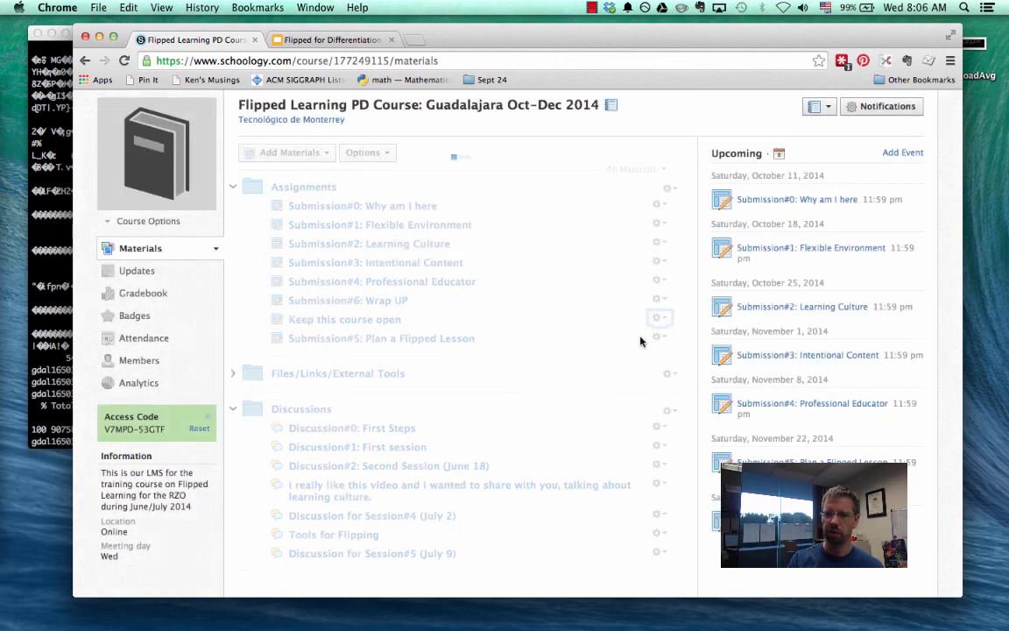
left_click(233, 187)
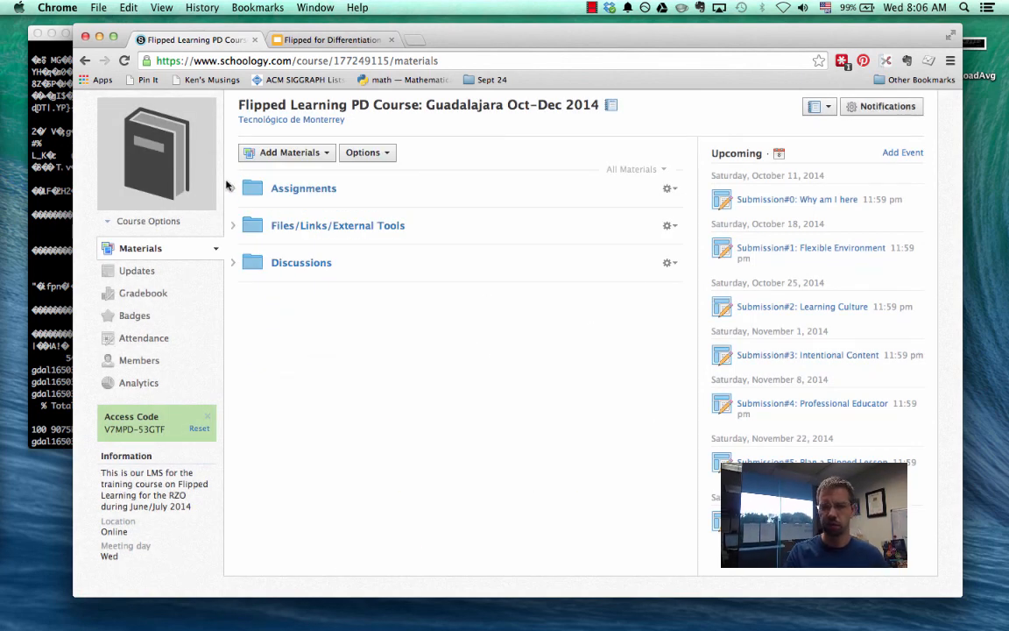
left_click(251, 188)
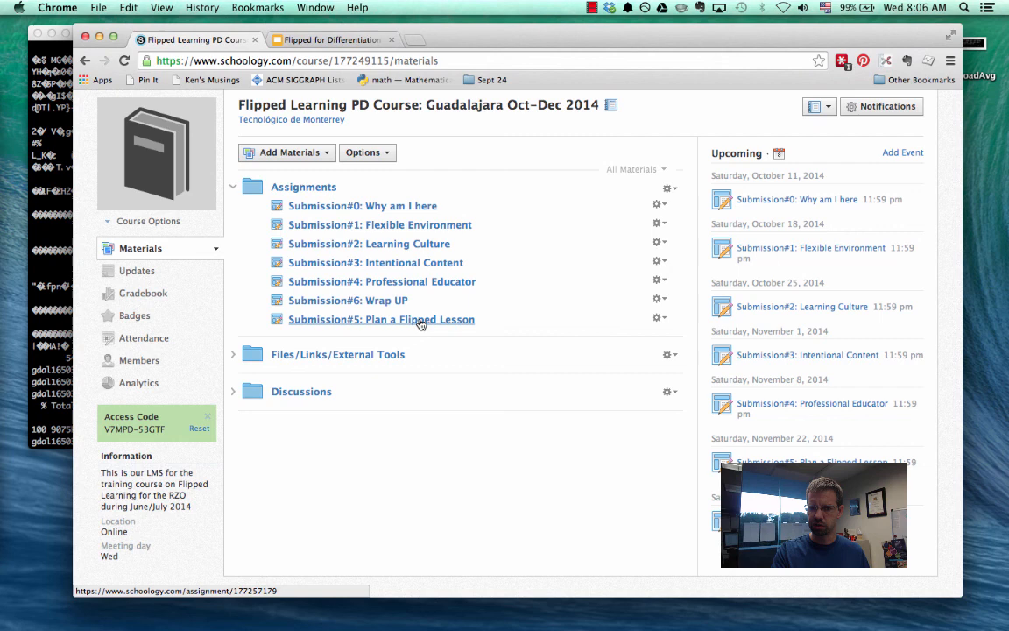
mouse_move(447, 312)
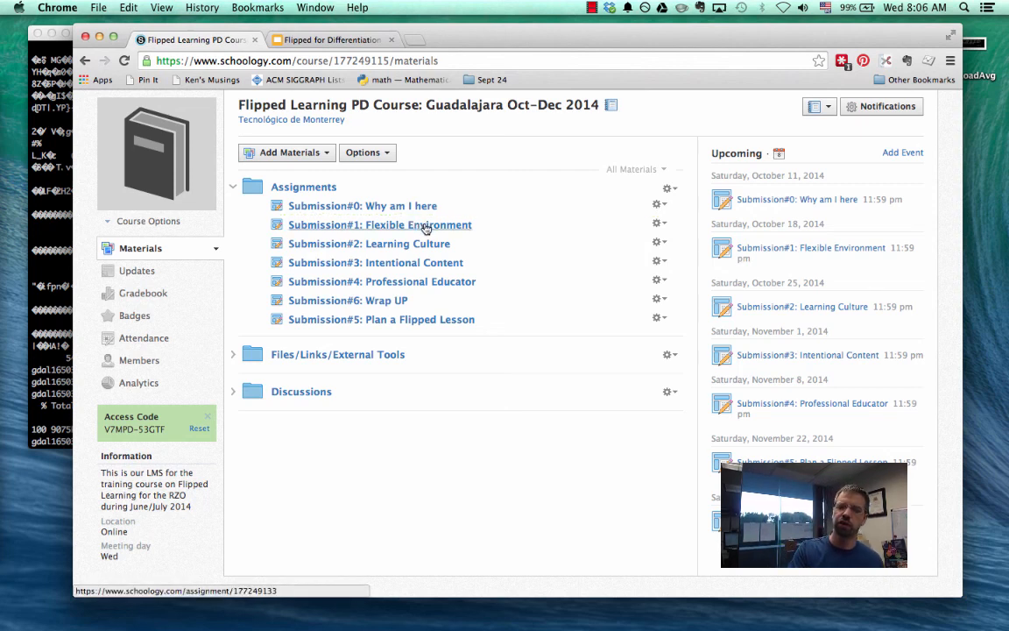
mouse_move(438, 254)
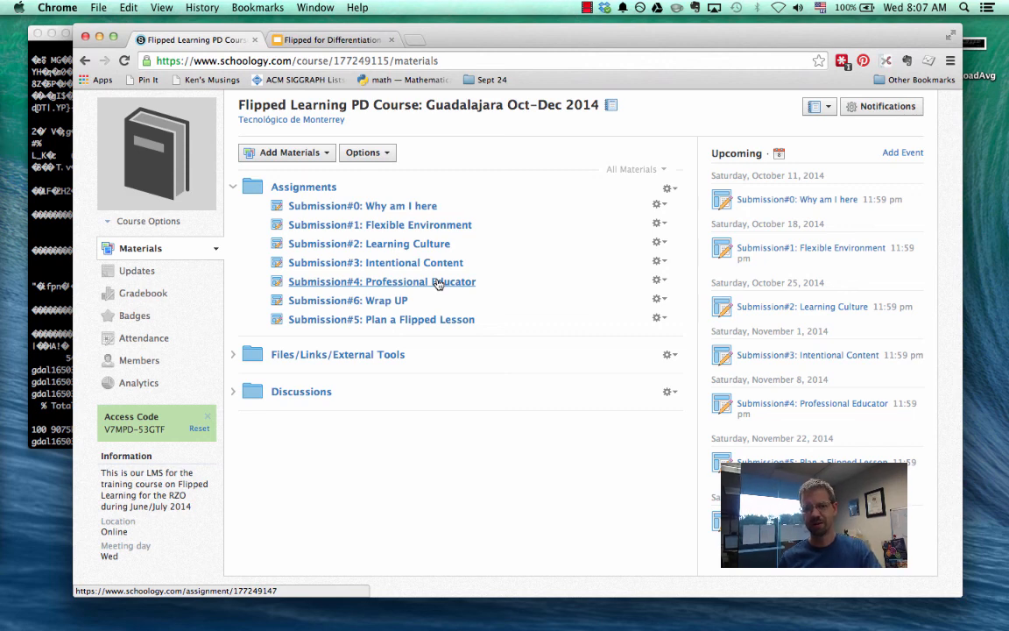
mouse_move(440, 319)
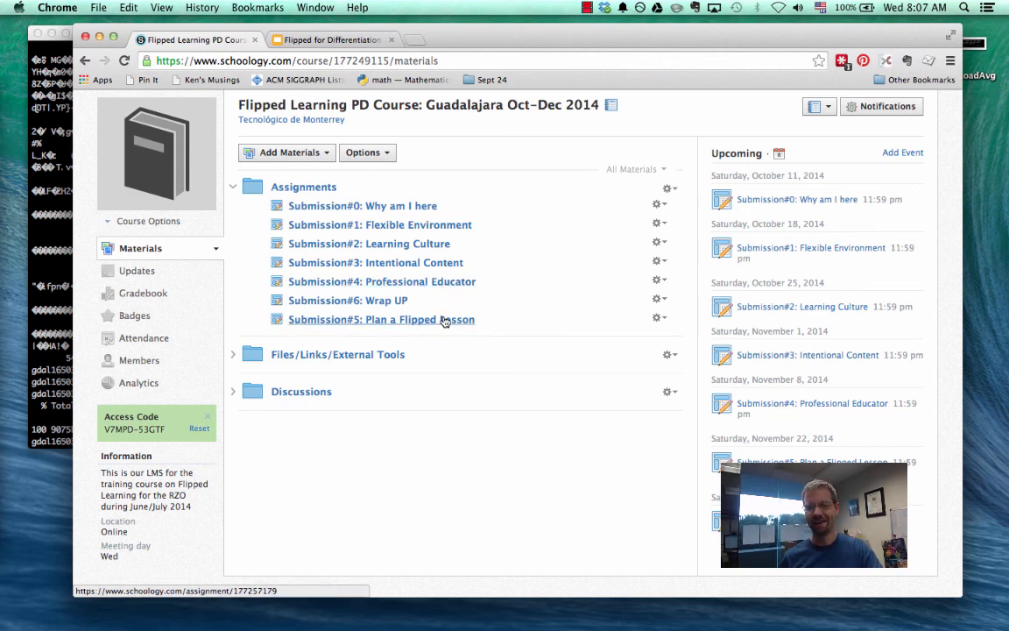
mouse_move(443, 326)
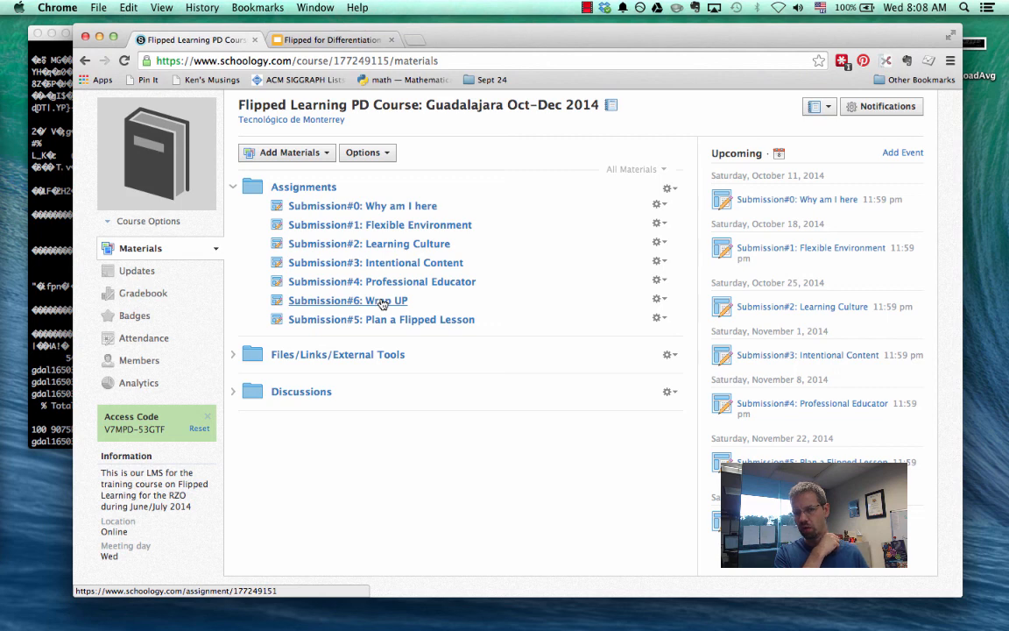
mouse_move(535, 324)
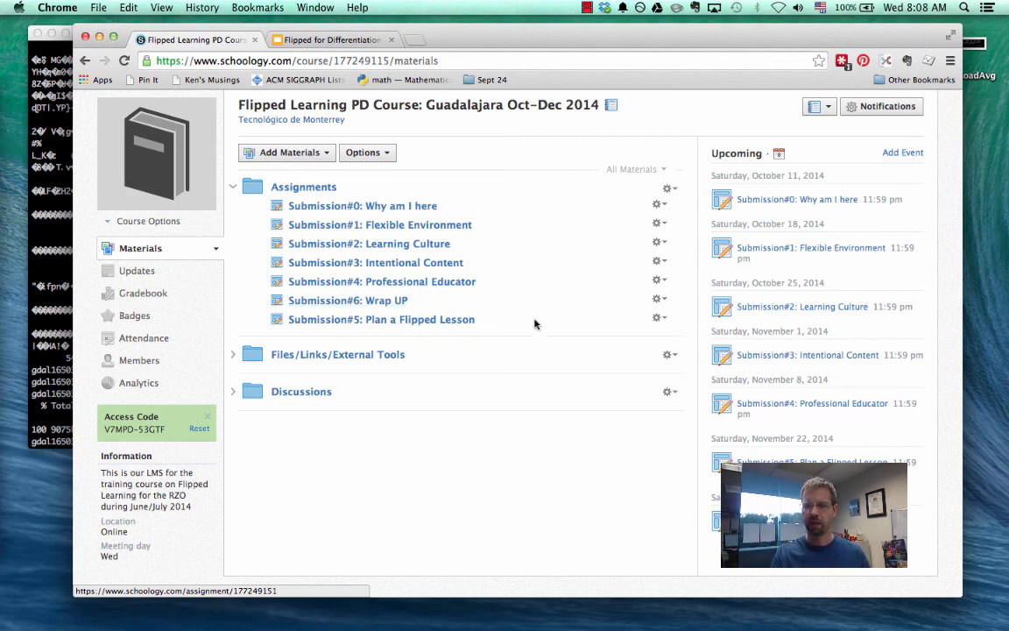